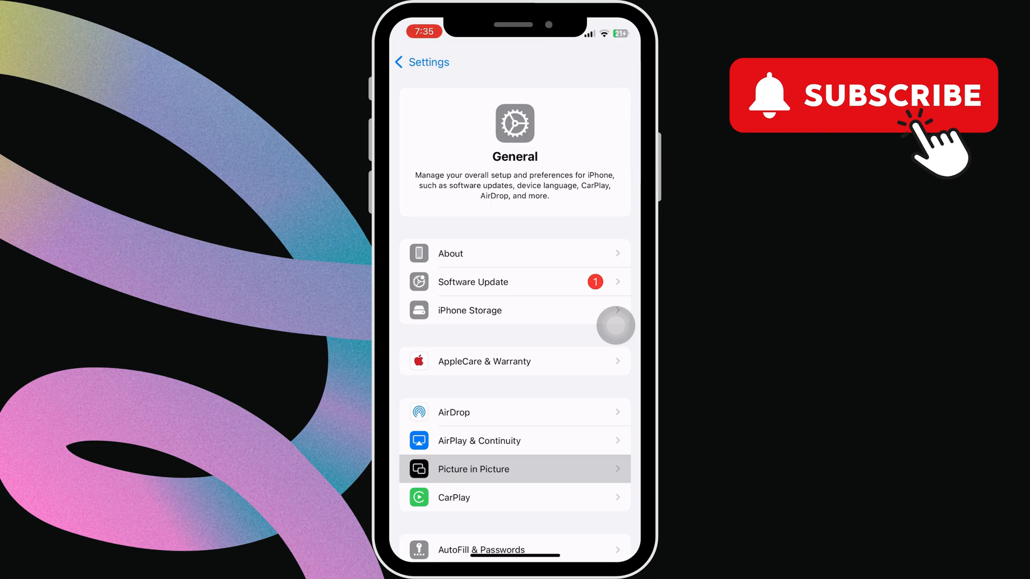
- Go into the Picture in Picture settings under General
click(514, 468)
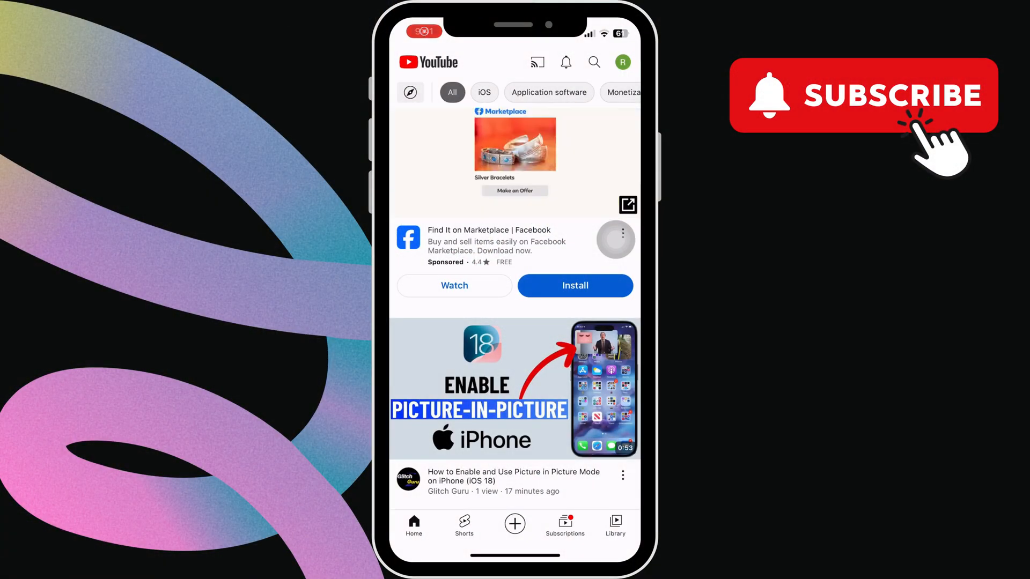
- Reach YouTube's Settings through the profile avatar's account menu
click(623, 62)
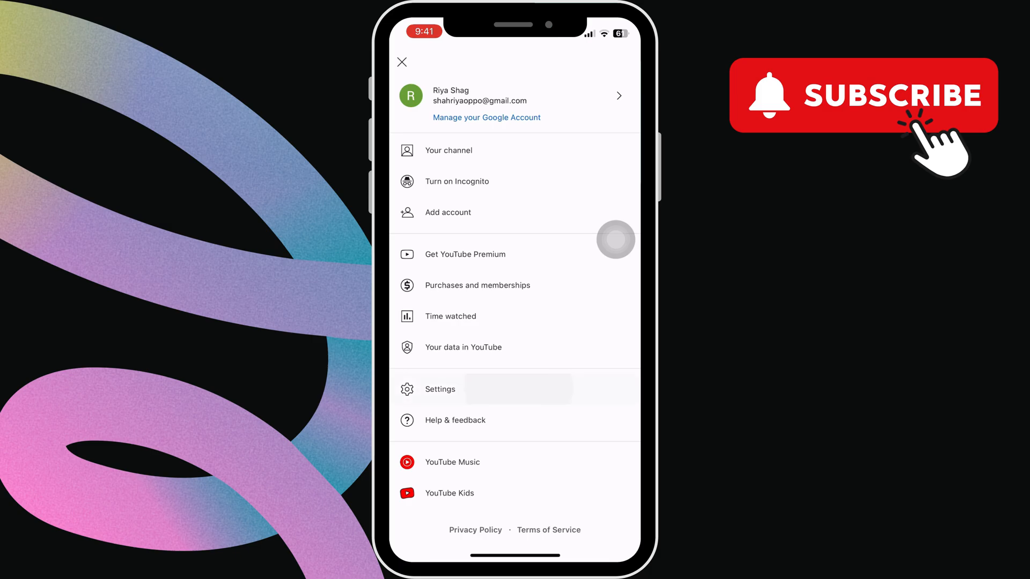
click(440, 388)
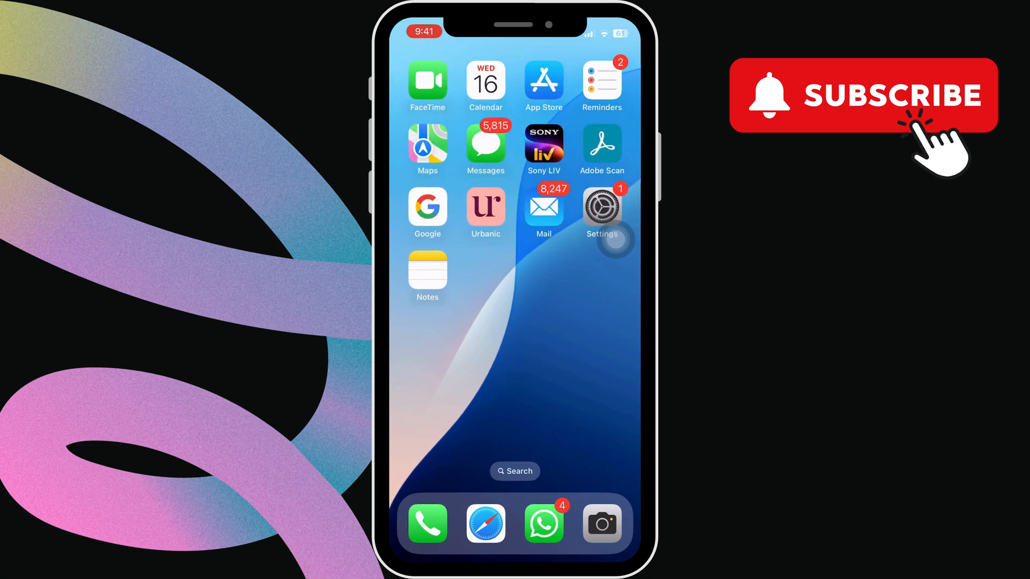
- From Spotlight's Siri Suggestions, choose Delete App on YouTube to show its delete confirmation
click(515, 471)
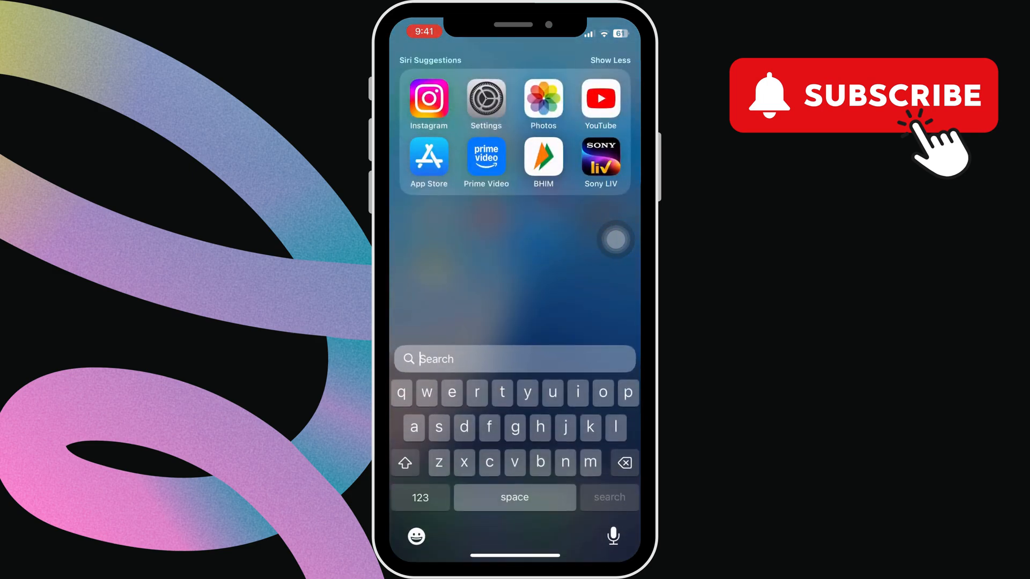
click(599, 99)
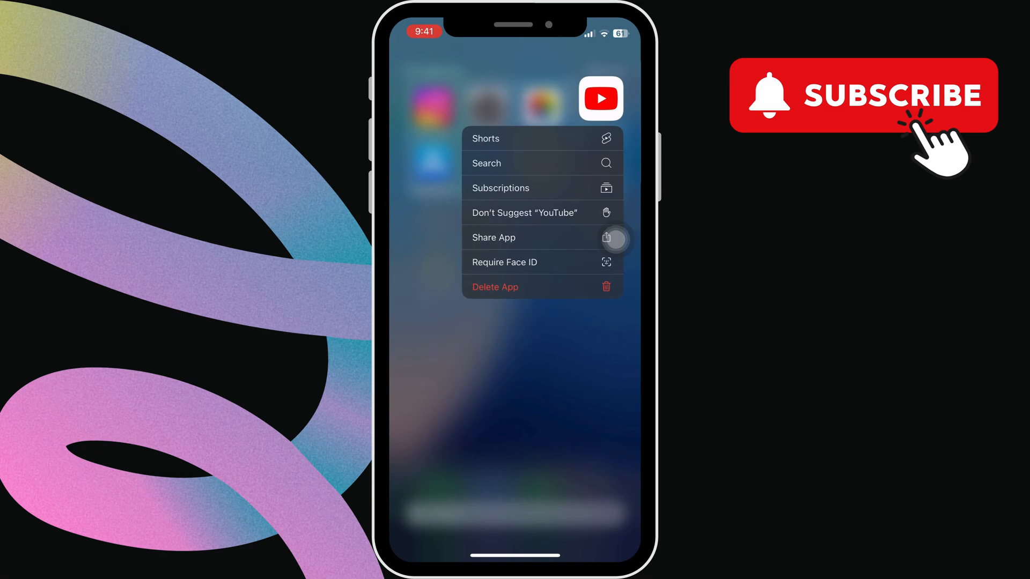
click(494, 287)
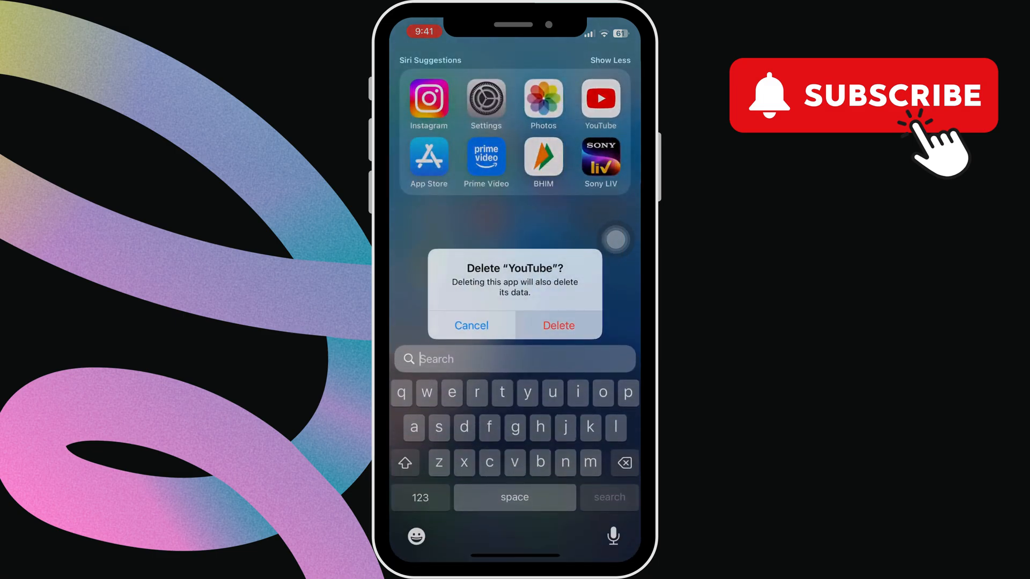